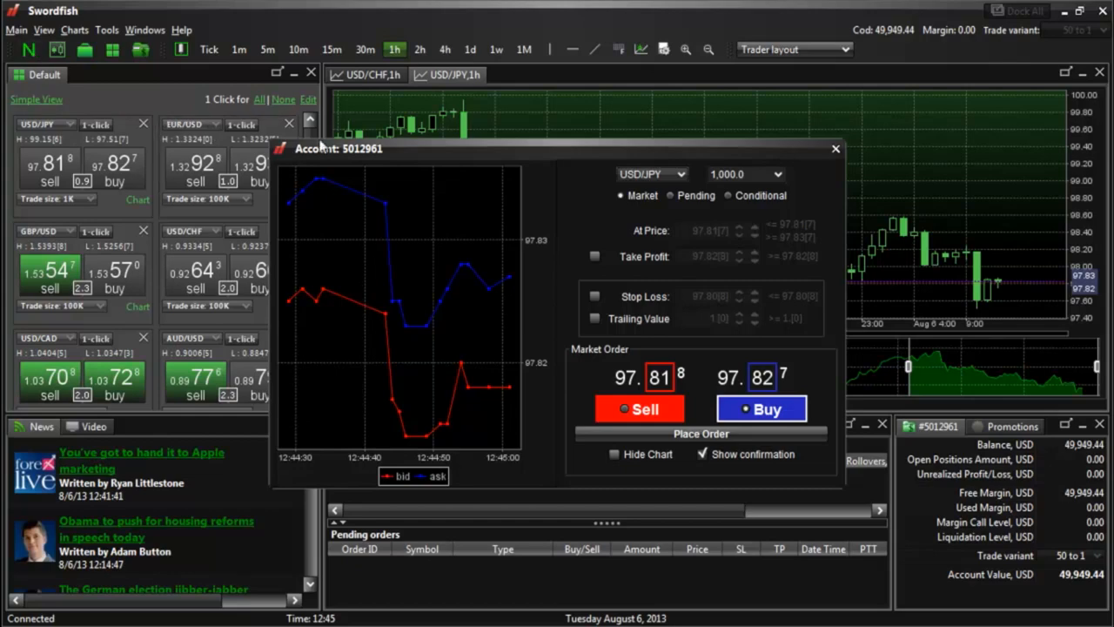
Step: Set the order ticket to a USD/JPY market order with take profit enabled
click(682, 174)
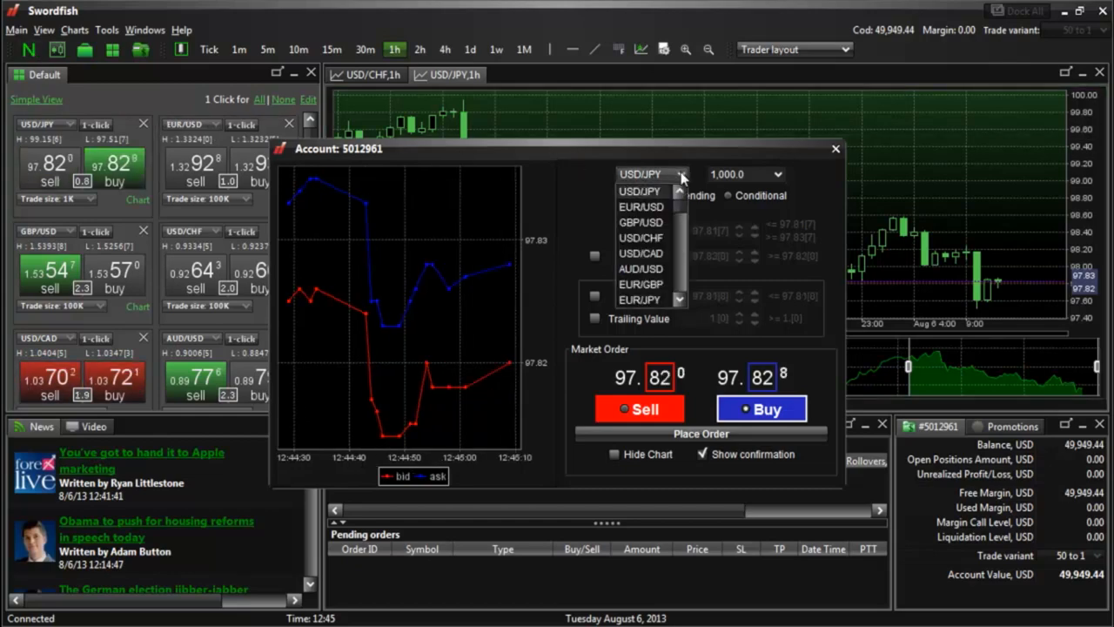
click(777, 174)
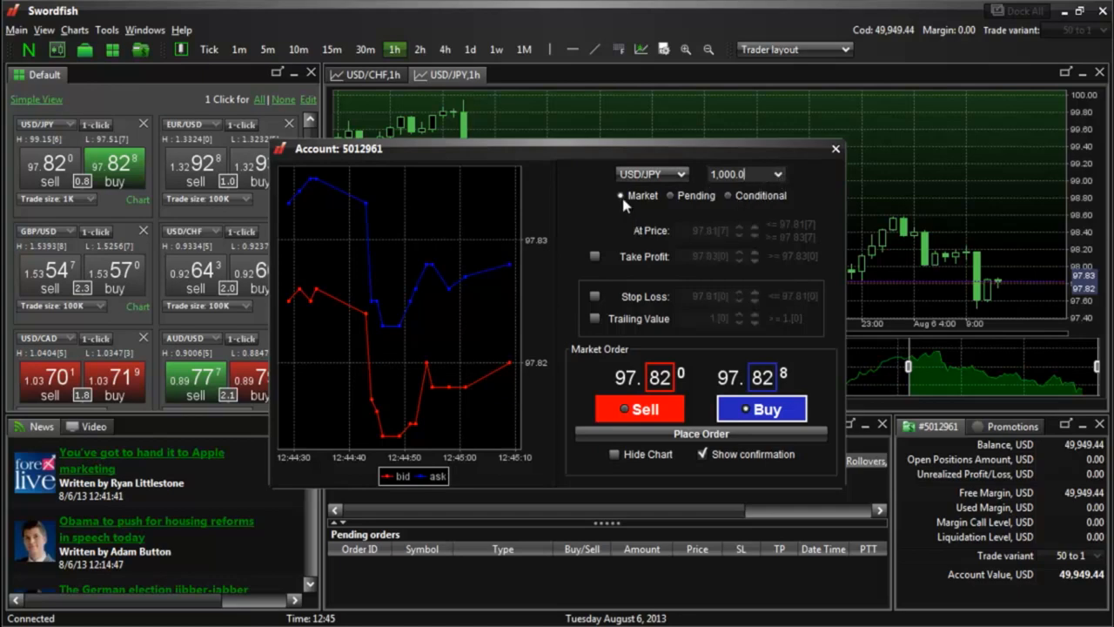
click(595, 255)
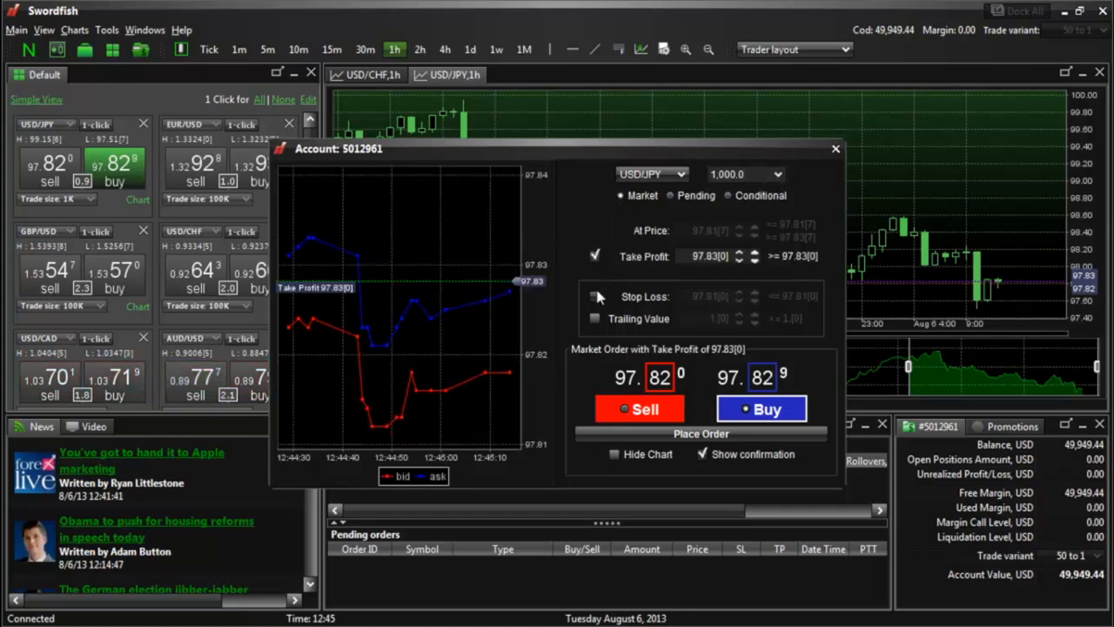
click(595, 295)
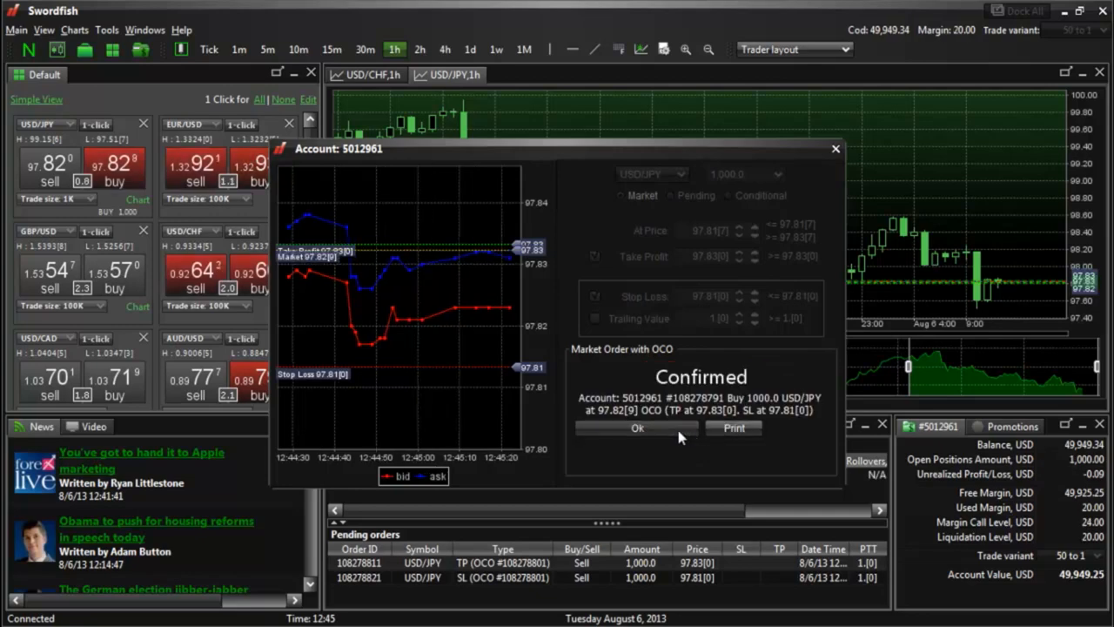
Step: Dismiss the Confirmed message for the first USD/JPY order with Ok
click(637, 427)
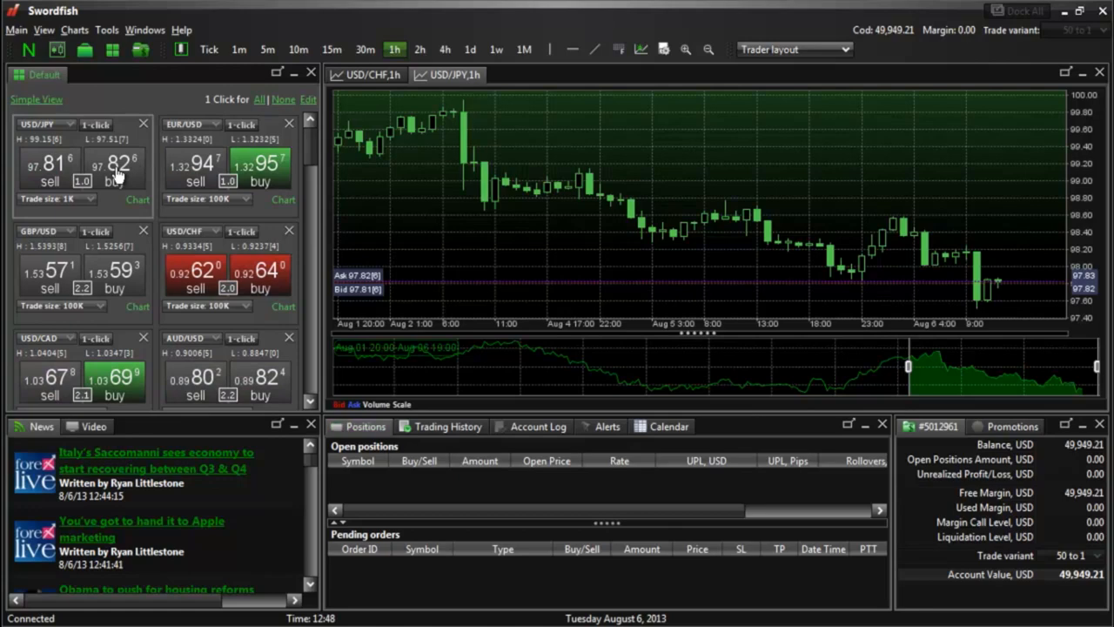
Step: Buy 1,000 USD/JPY at market from the buy price tile's order ticket
click(114, 166)
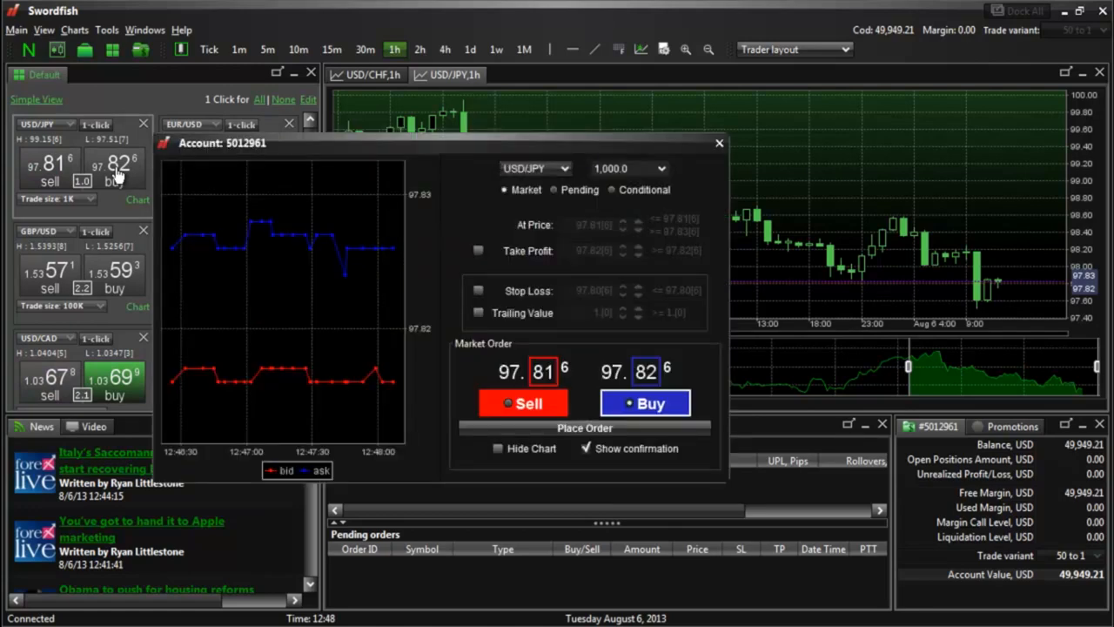
mouse_move(416, 218)
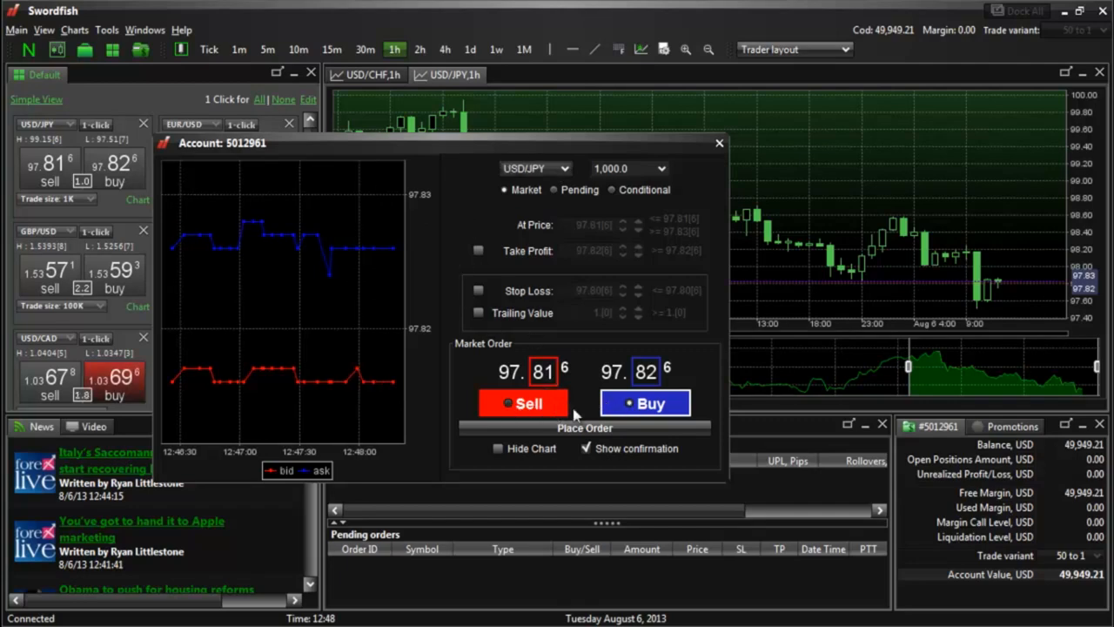
click(643, 403)
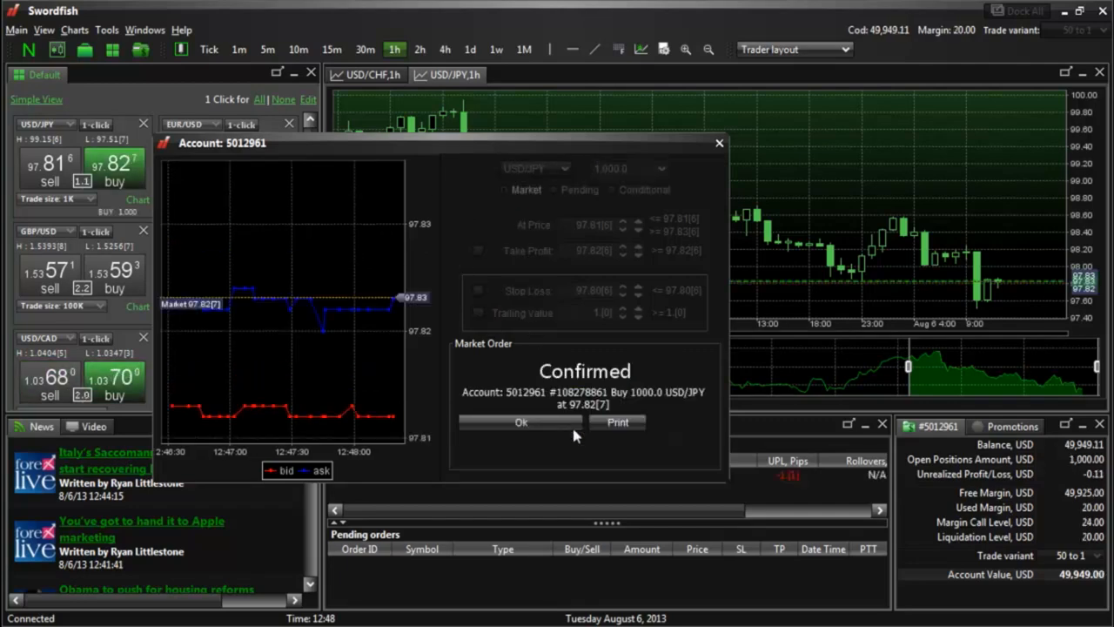